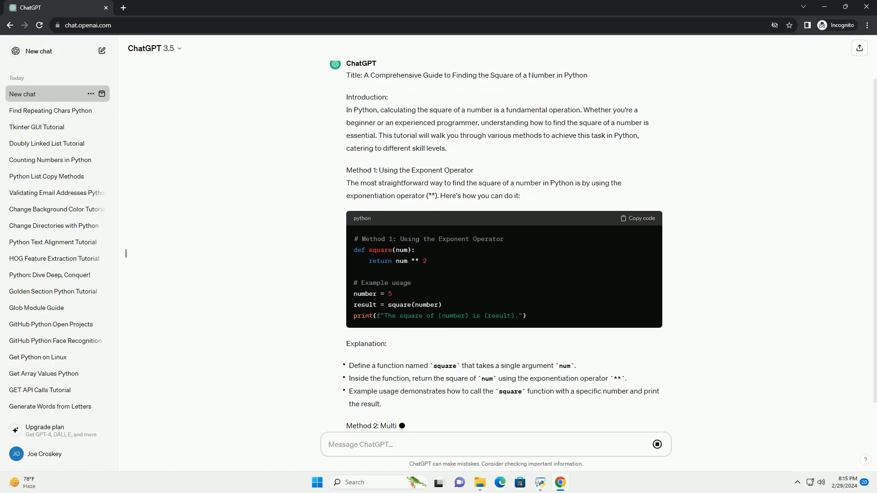
# Follow the streaming tutorial down through the multiplication and math-module methods to the Conclusion
pyautogui.scroll(-3)
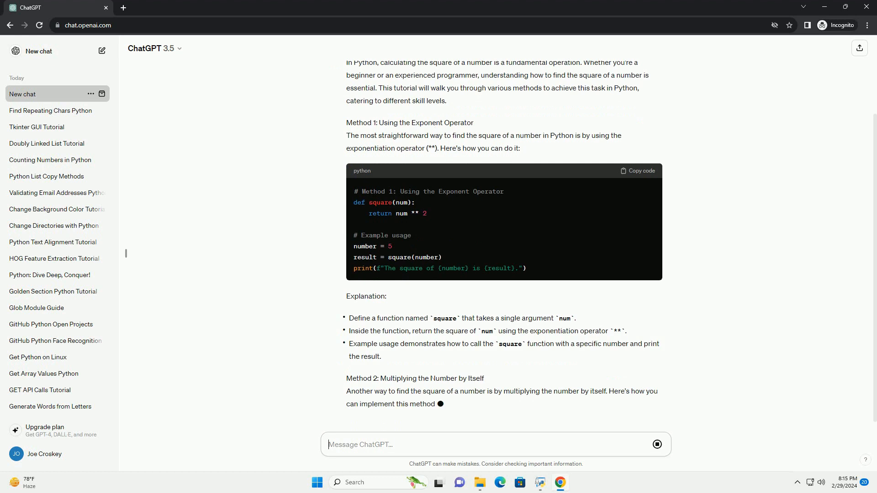
pyautogui.scroll(-3)
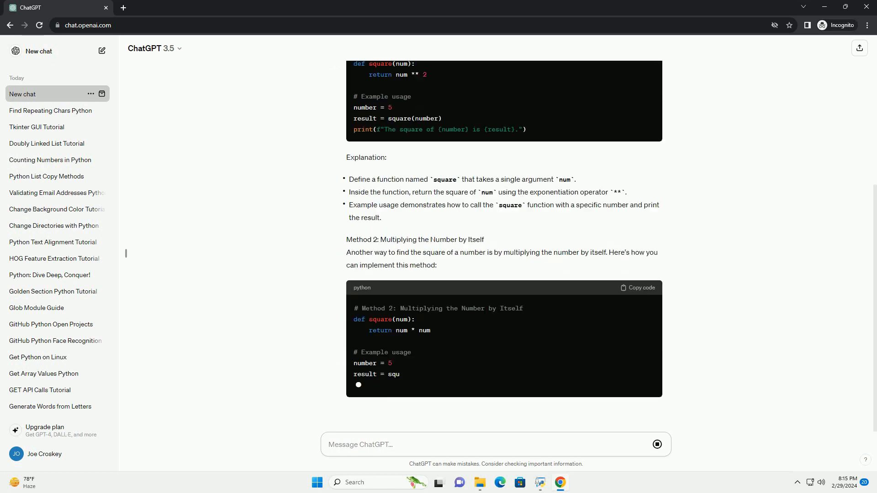
pyautogui.scroll(-3)
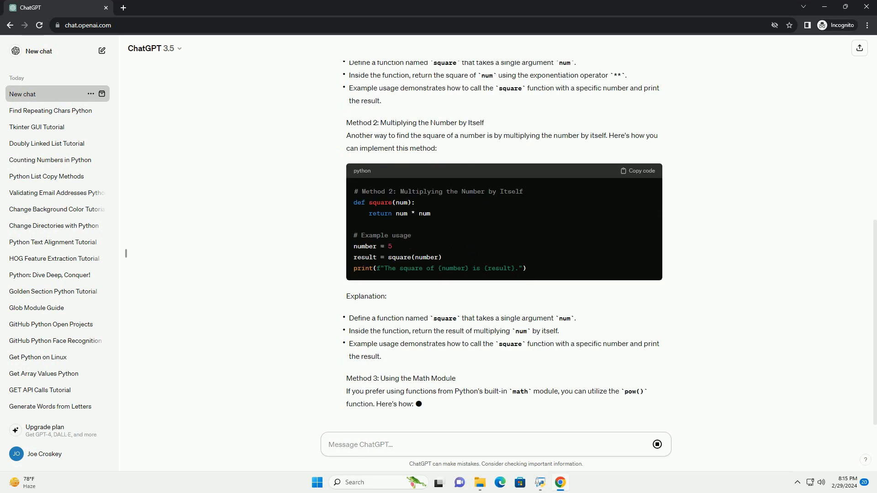
pyautogui.scroll(-3)
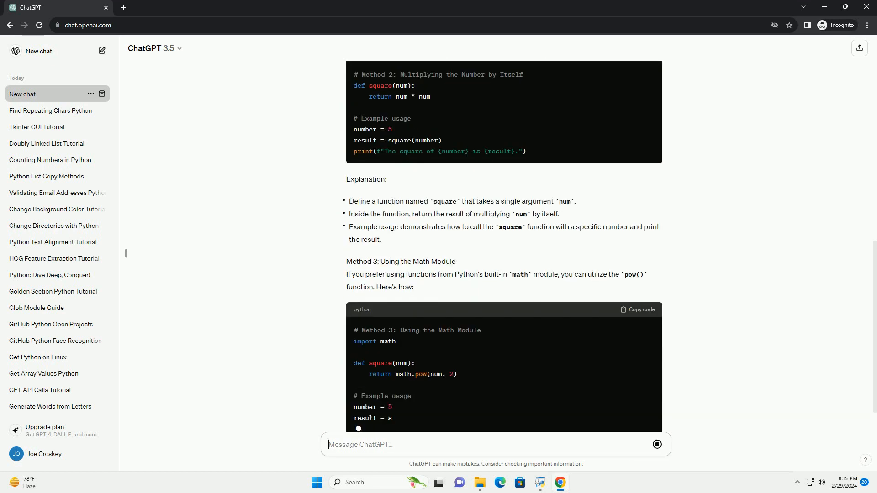
pyautogui.scroll(-3)
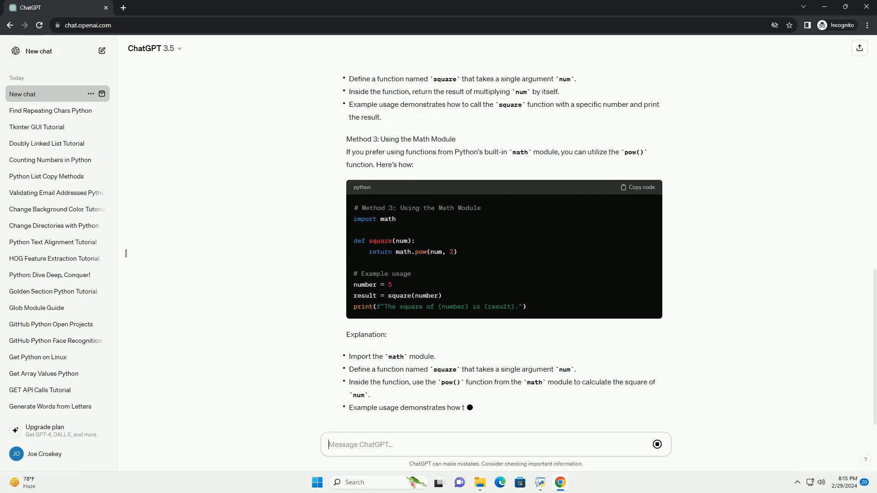
pyautogui.scroll(-3)
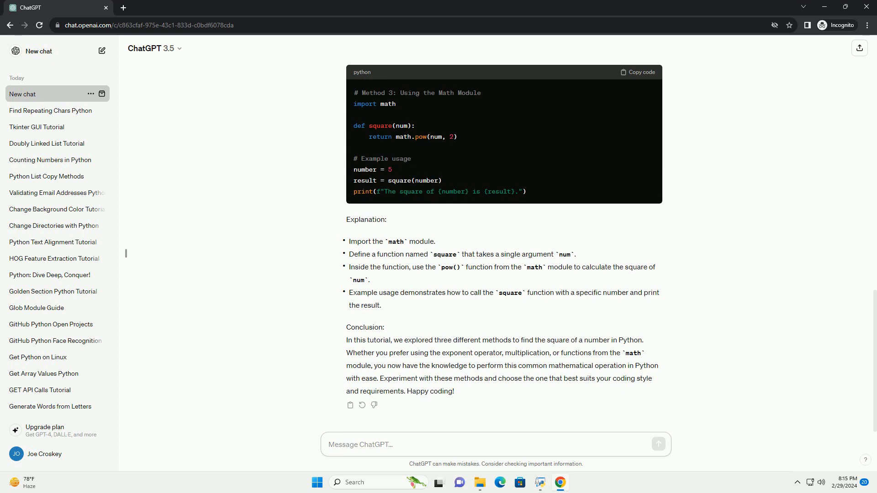
pyautogui.click(492, 444)
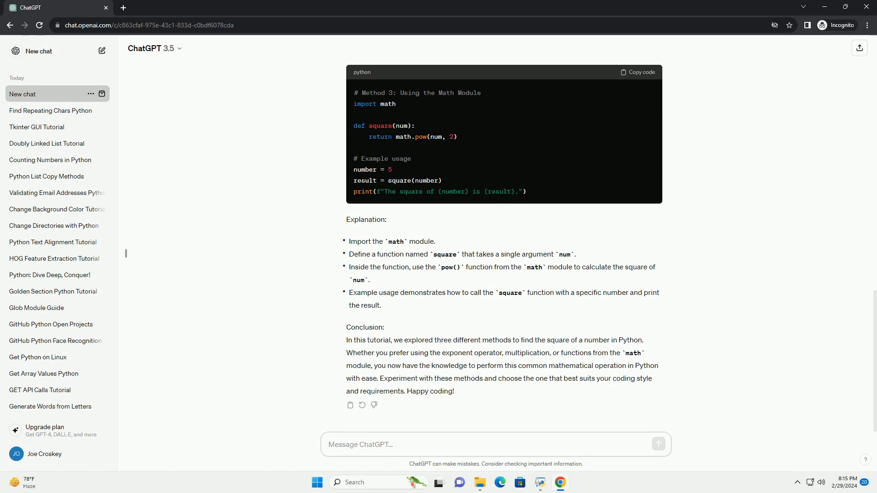
pyautogui.click(495, 445)
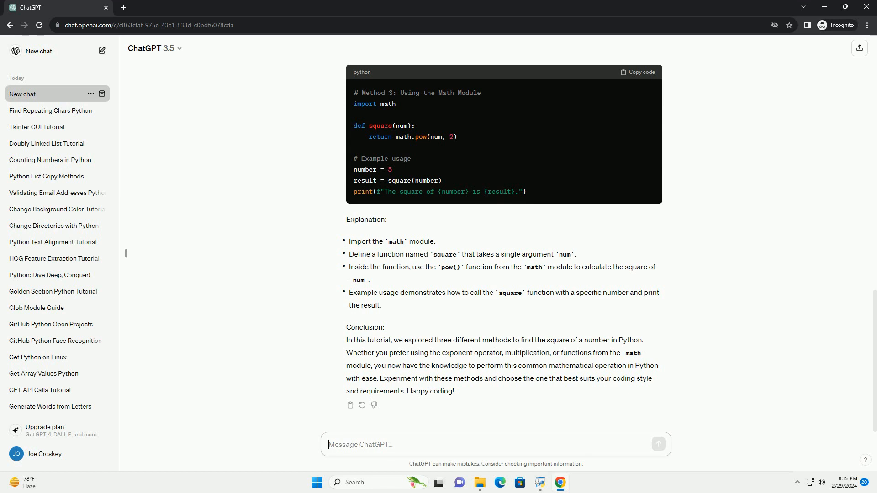